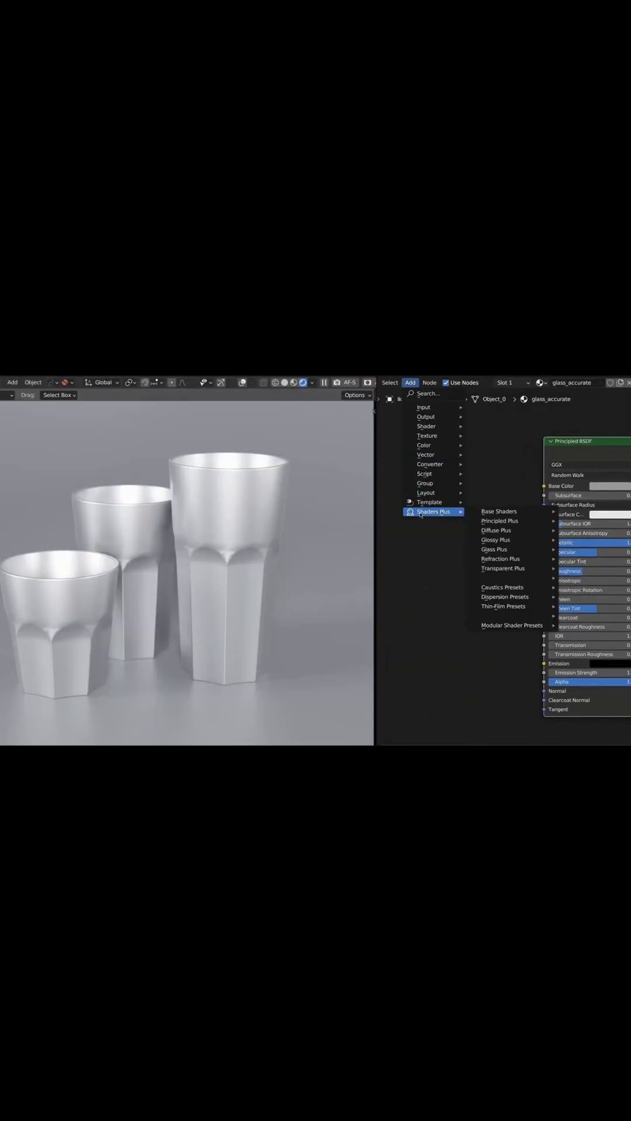
- Apply the Shaders Plus 'C Glass - Strong' preset node to the cup material
click(493, 549)
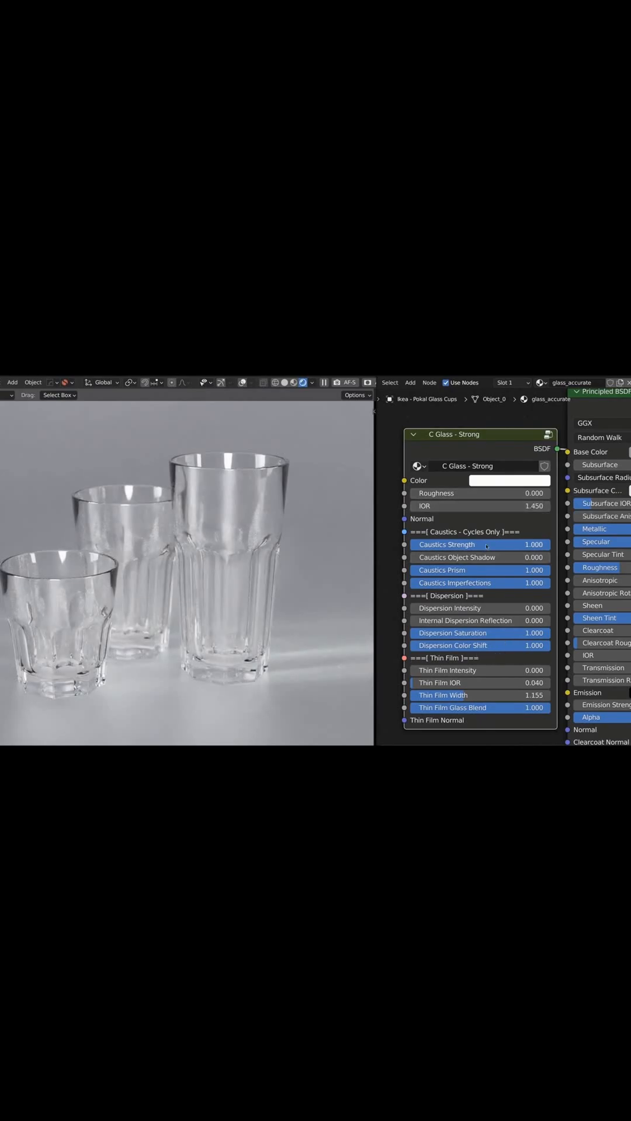
- Play the colored glass drops animation in camera view so their caustics splash below
drag(478, 544, 508, 544)
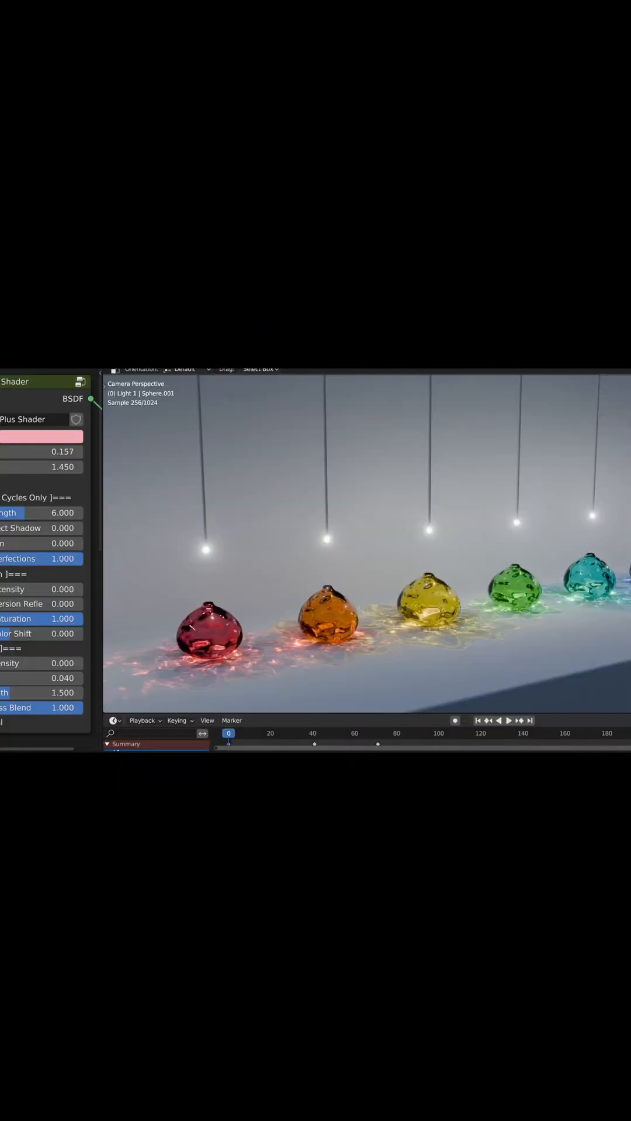
click(511, 721)
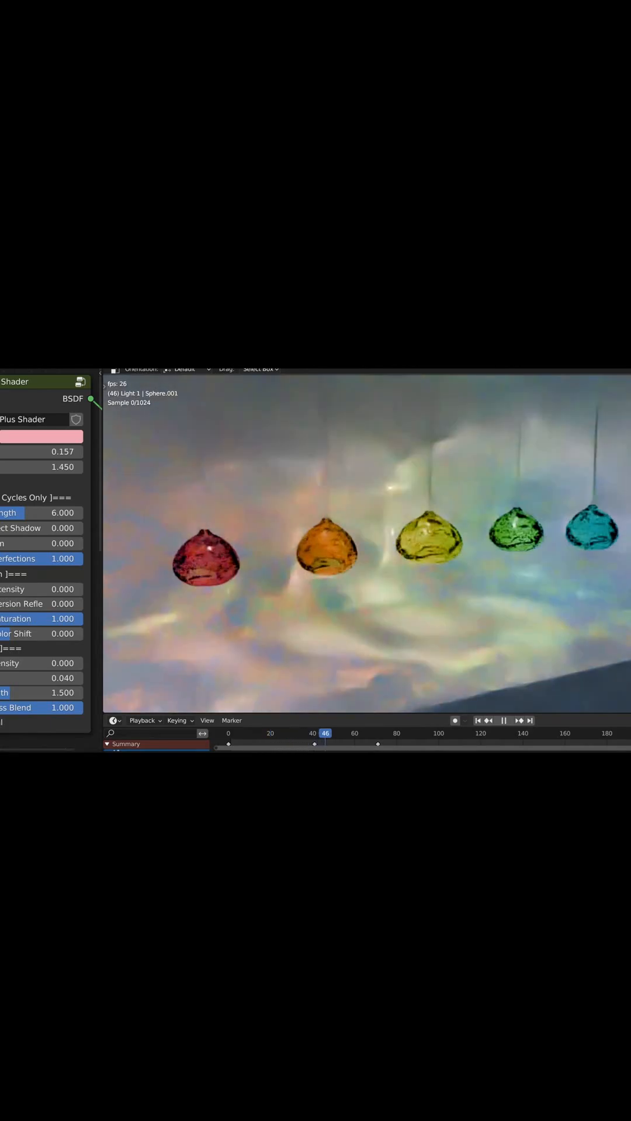
click(504, 720)
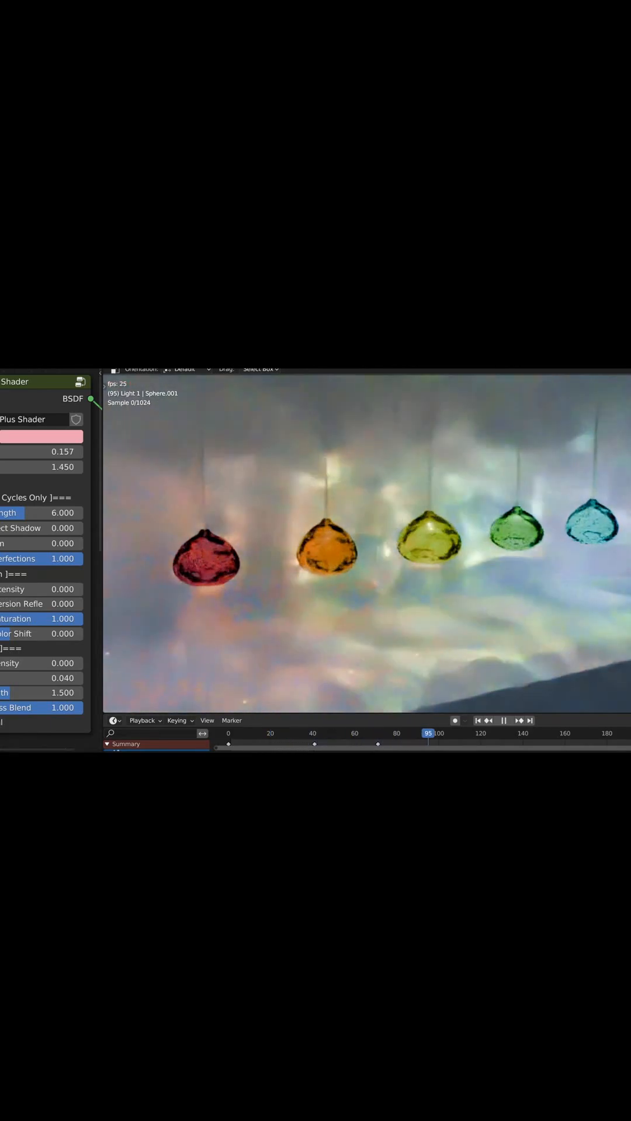